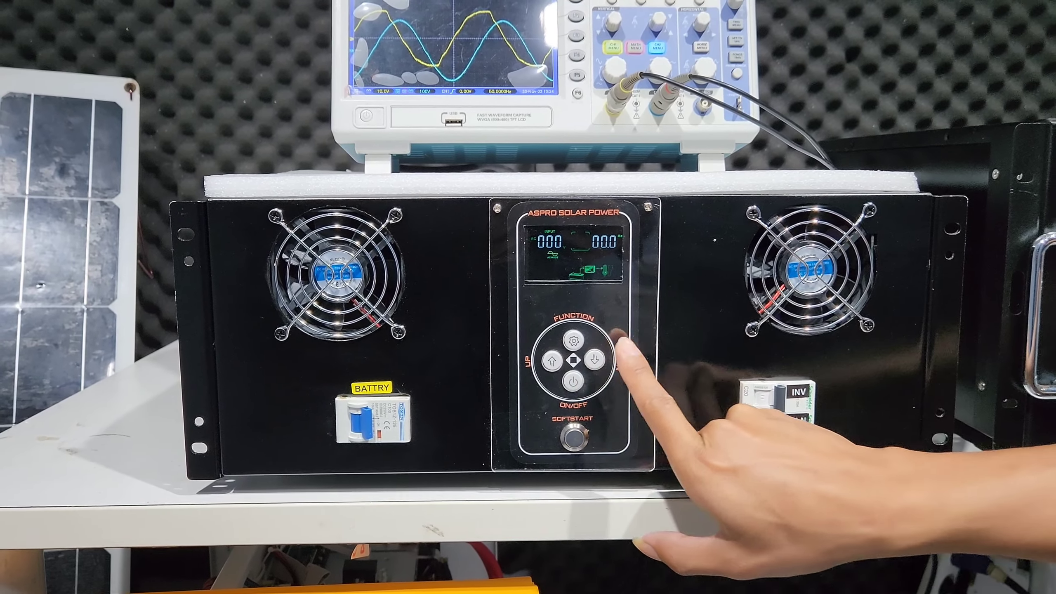
pyautogui.click(594, 365)
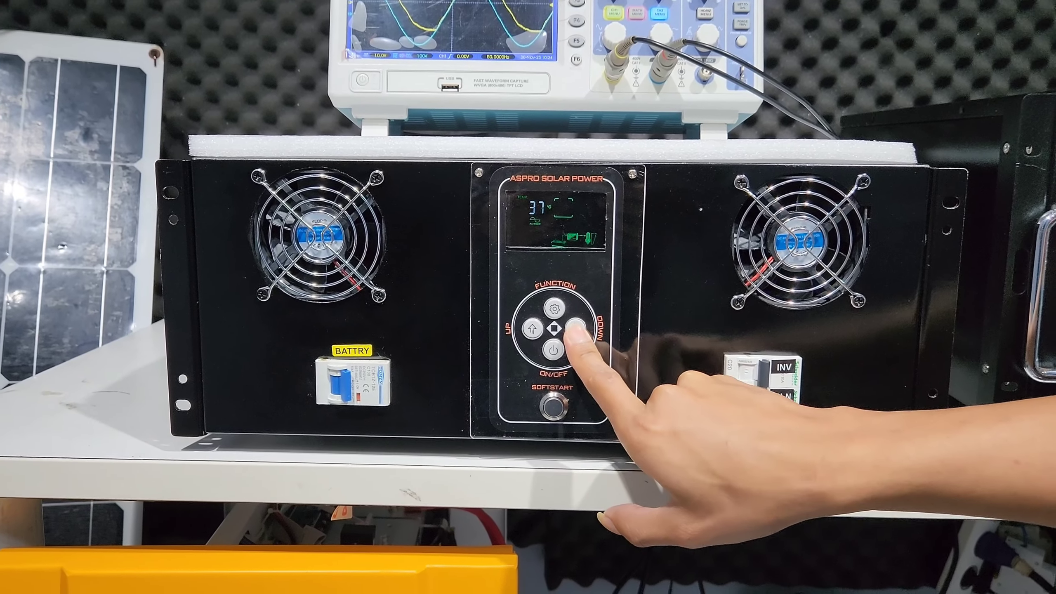
pyautogui.click(573, 329)
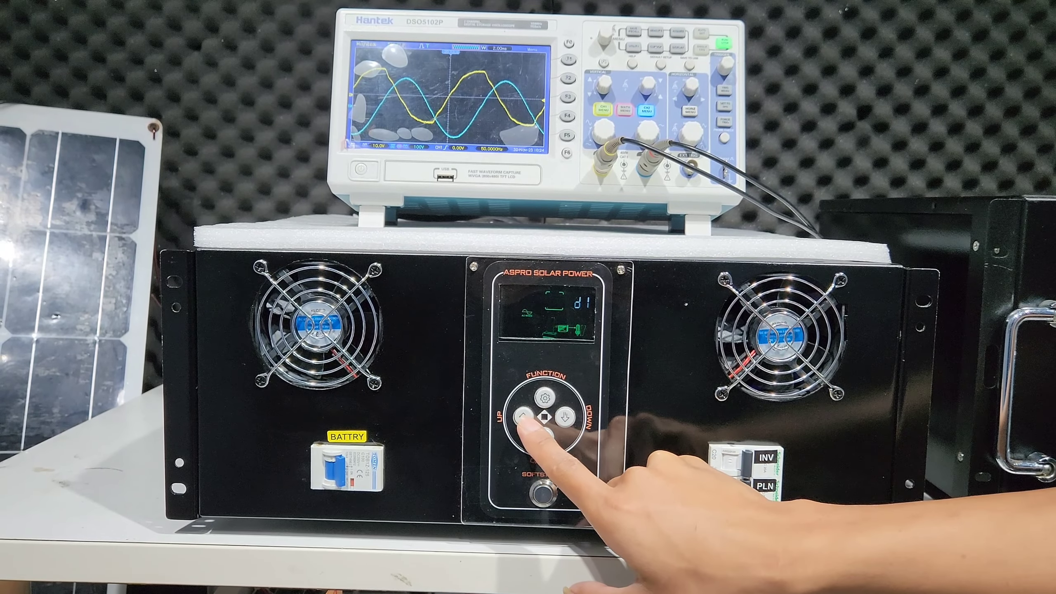
pyautogui.click(522, 411)
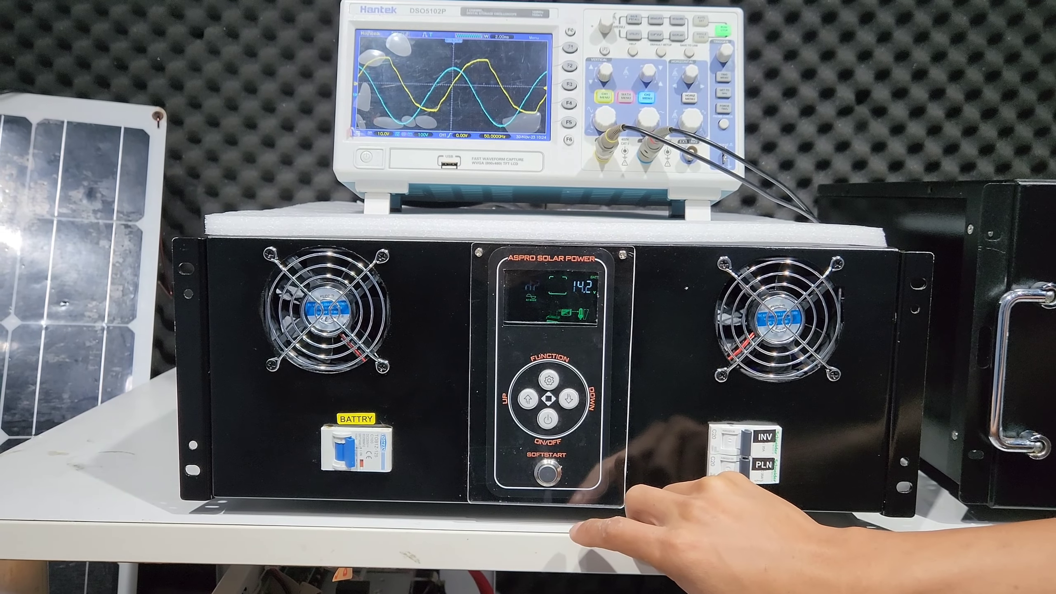
pyautogui.click(533, 401)
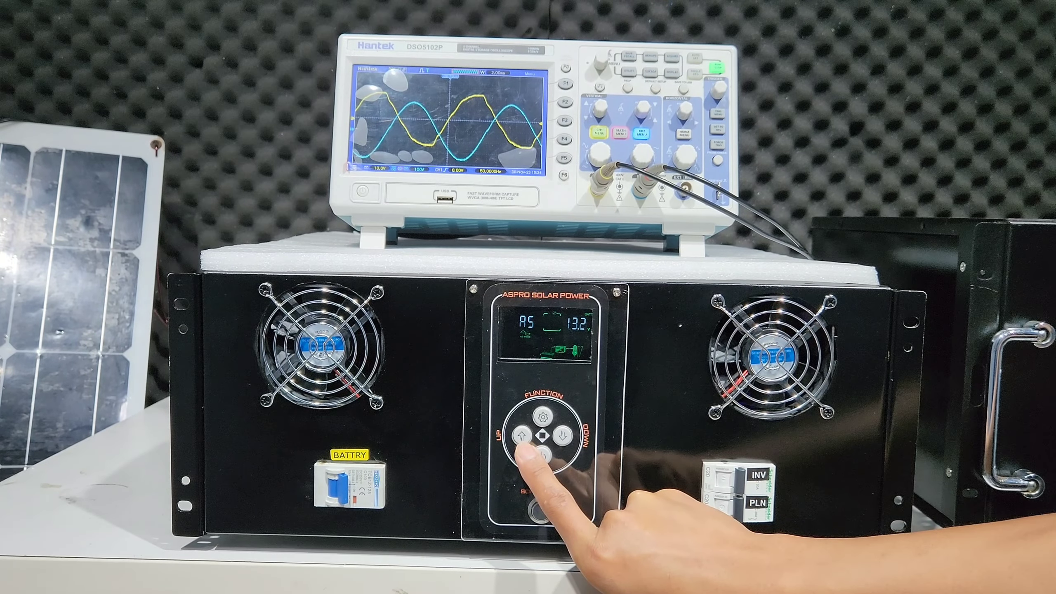
pyautogui.click(499, 431)
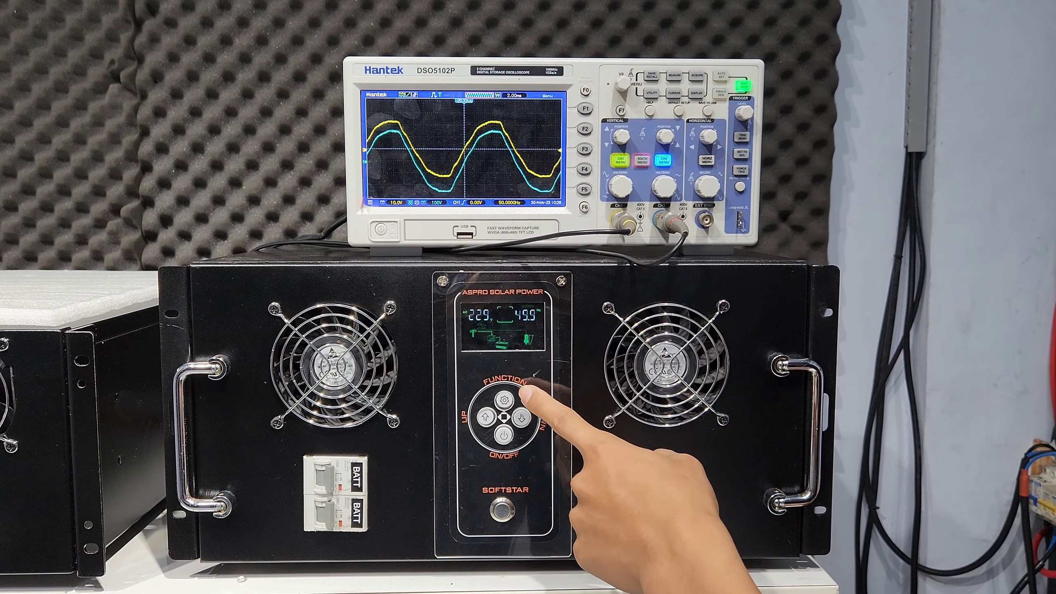
pyautogui.click(515, 413)
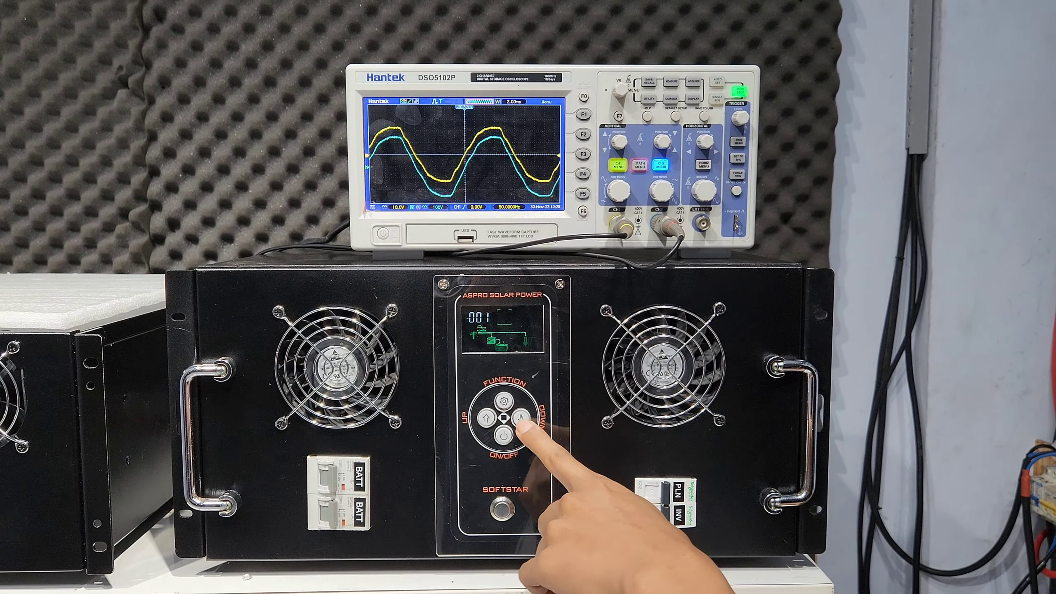
pyautogui.click(530, 413)
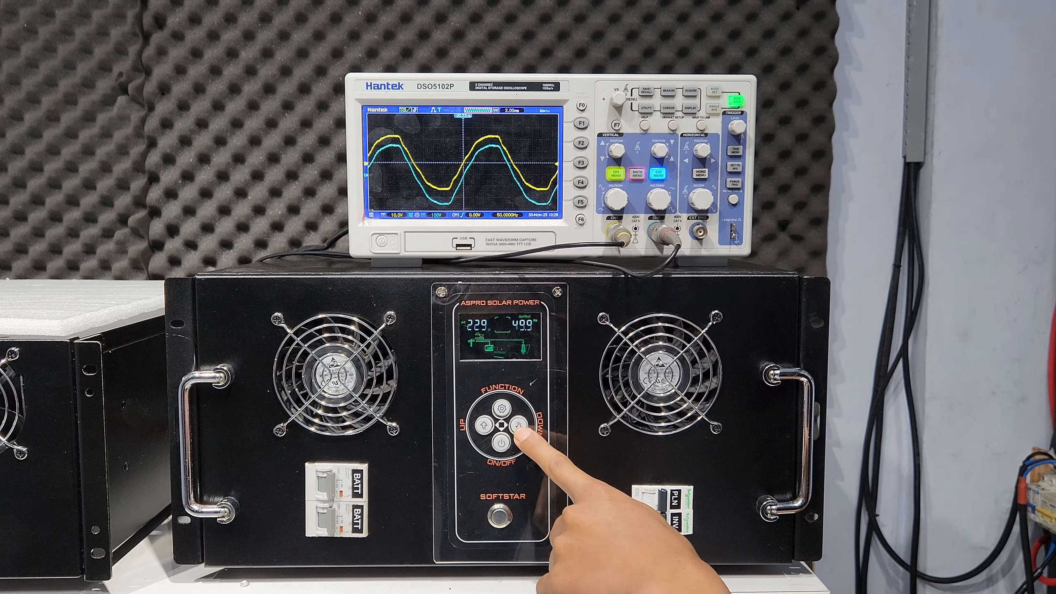